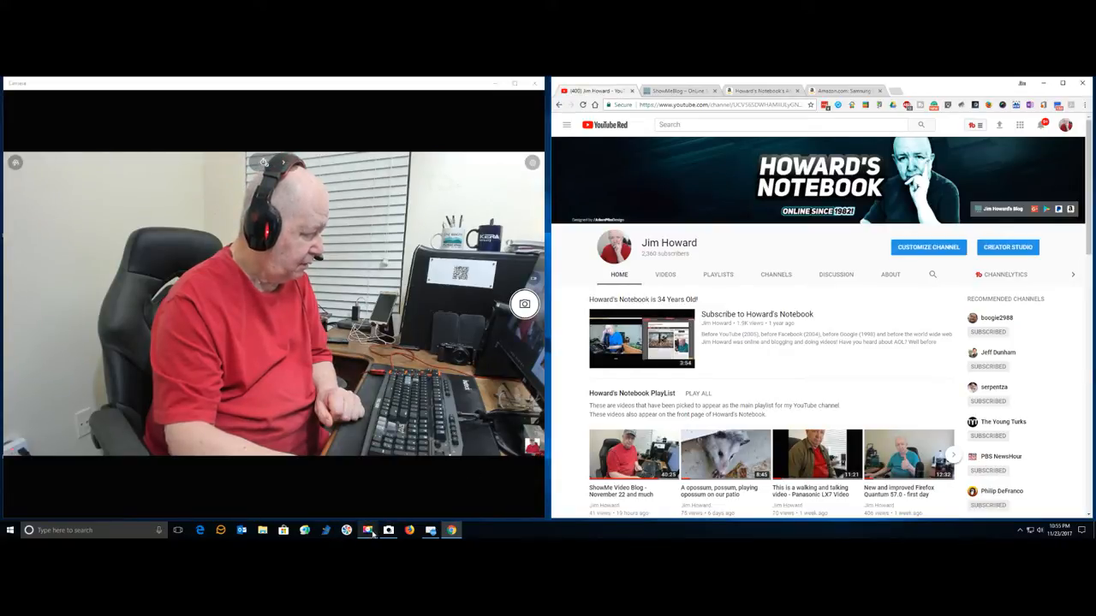
Step: Show the Movavi Screen Recorder control panel with the running duration and cancel, pause, stop options
click(368, 531)
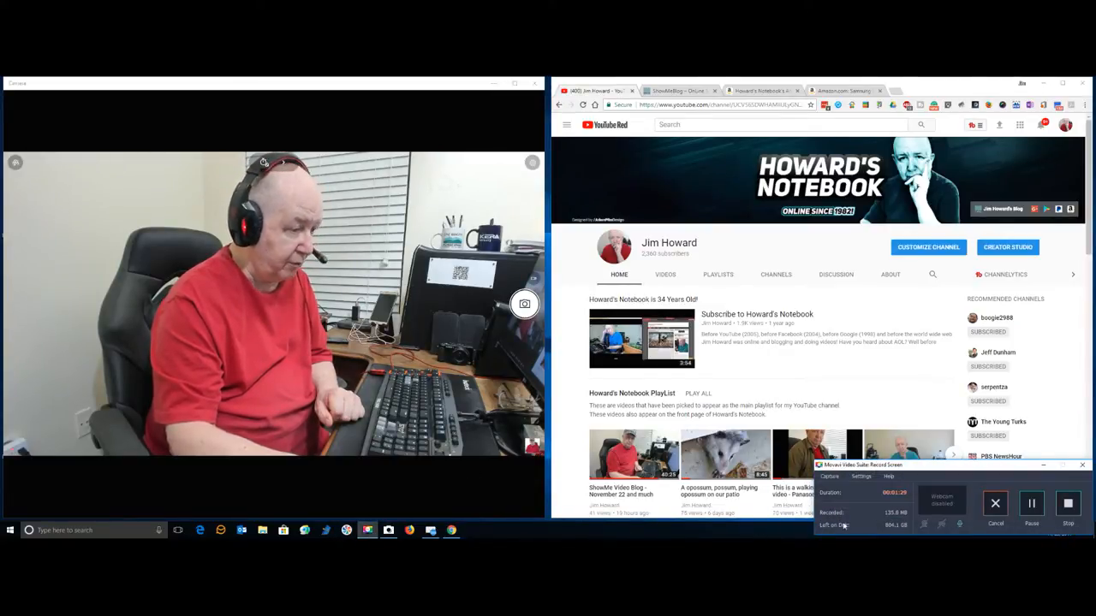